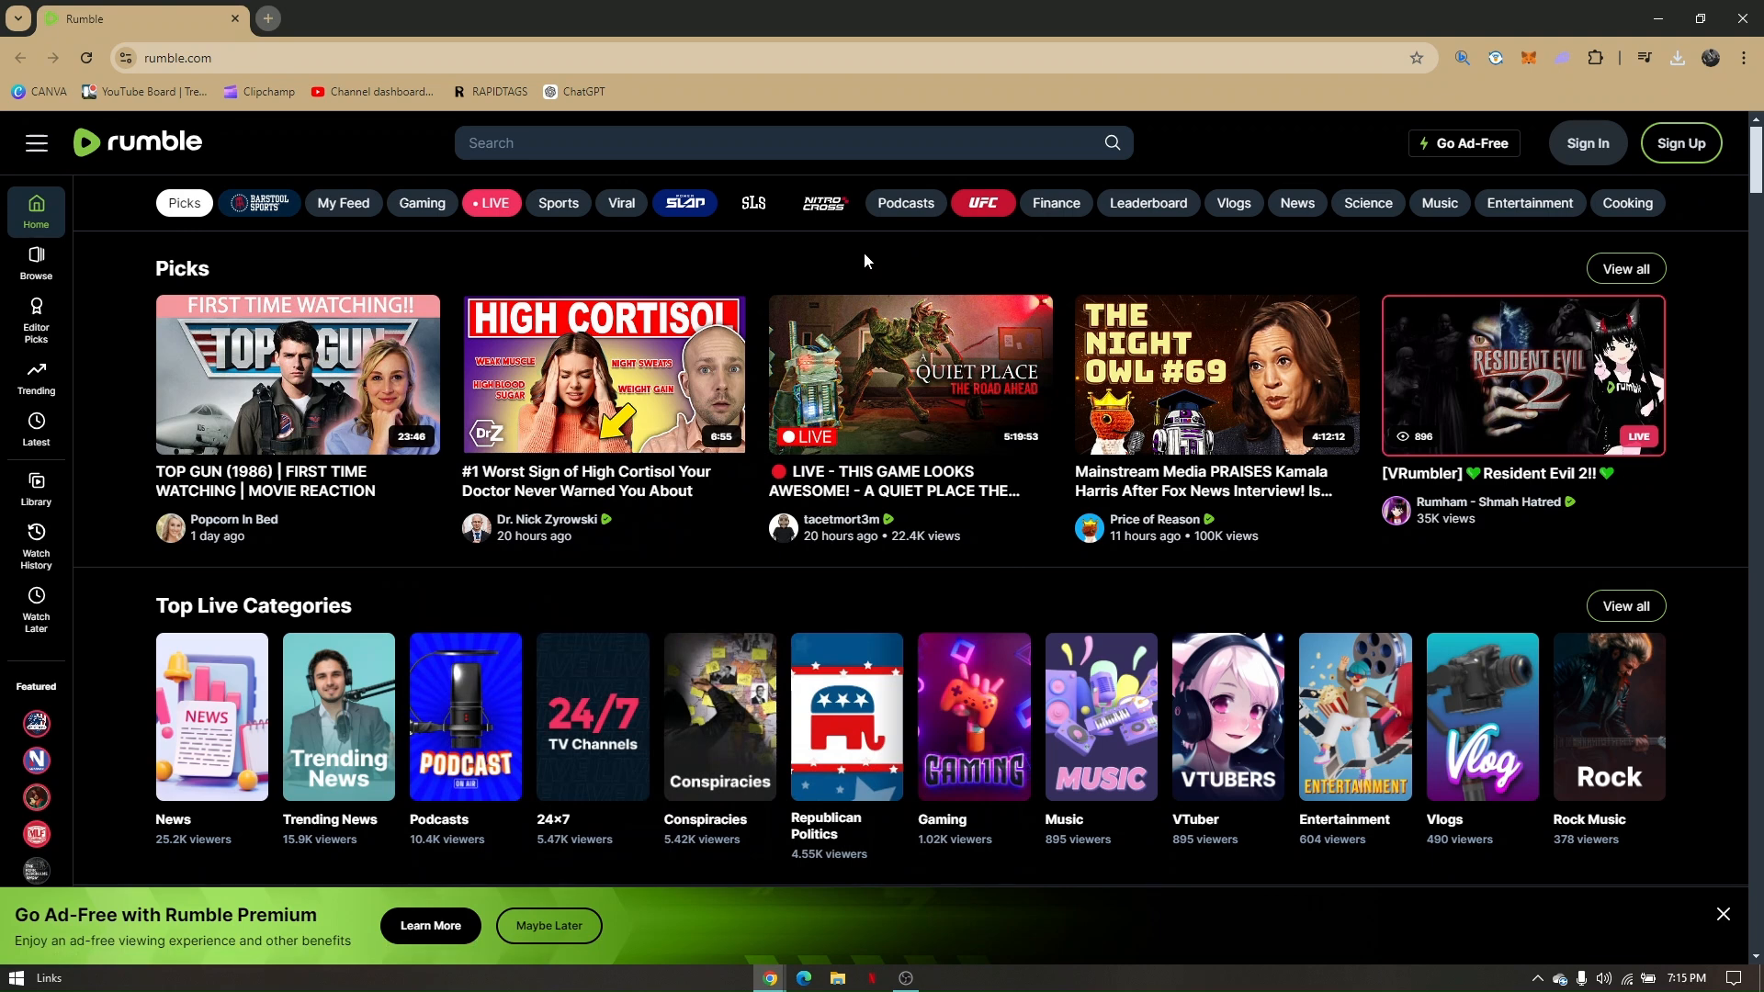
pyautogui.moveTo(318, 128)
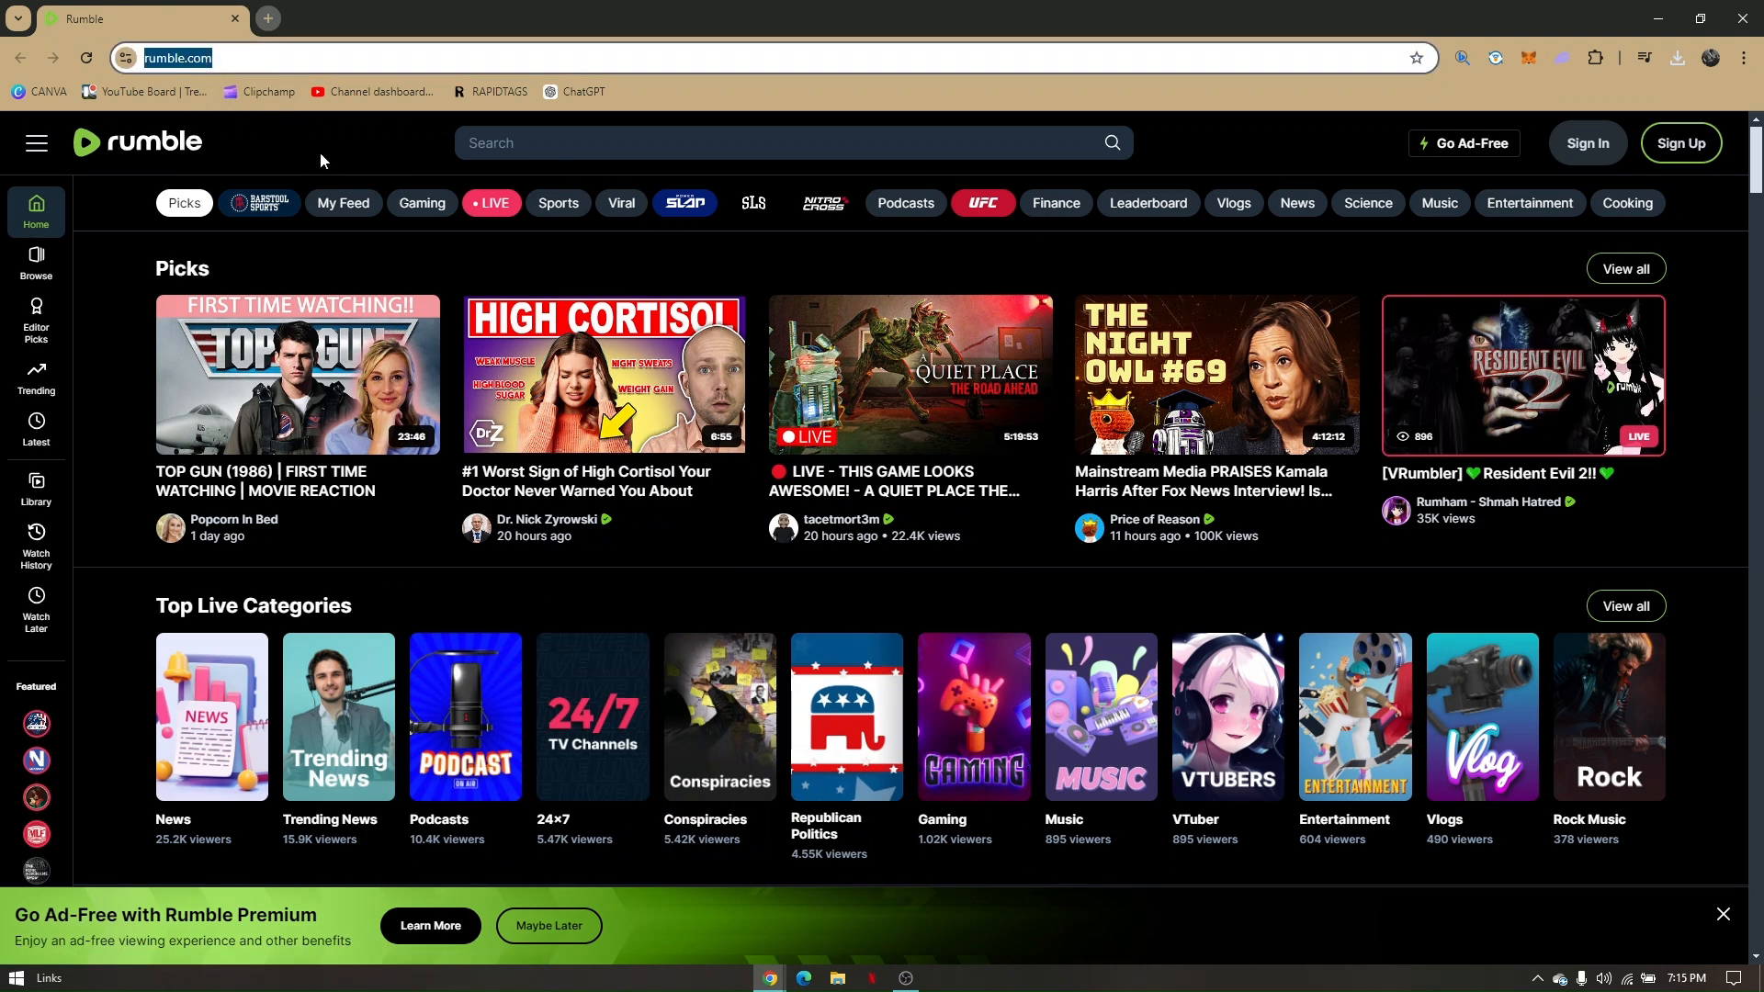
# Scroll the home page past Picks, Featured Playlists and Sports down to the Viral row.
pyautogui.scroll(-3)
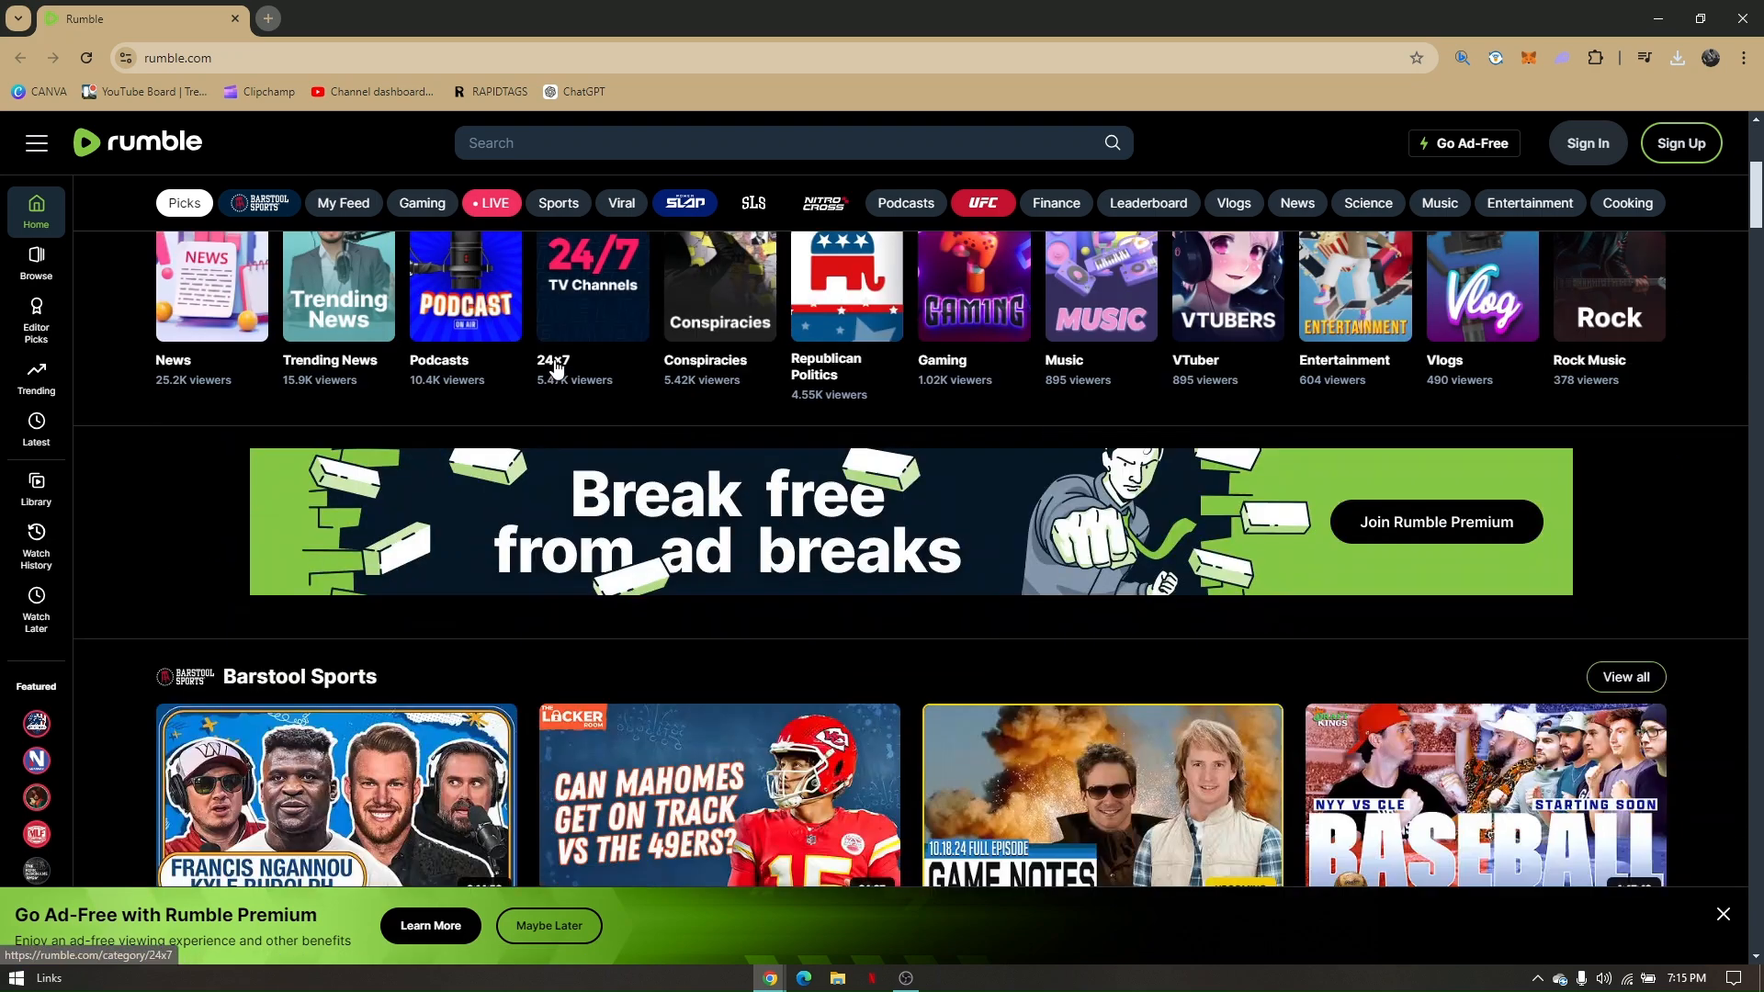
pyautogui.click(421, 204)
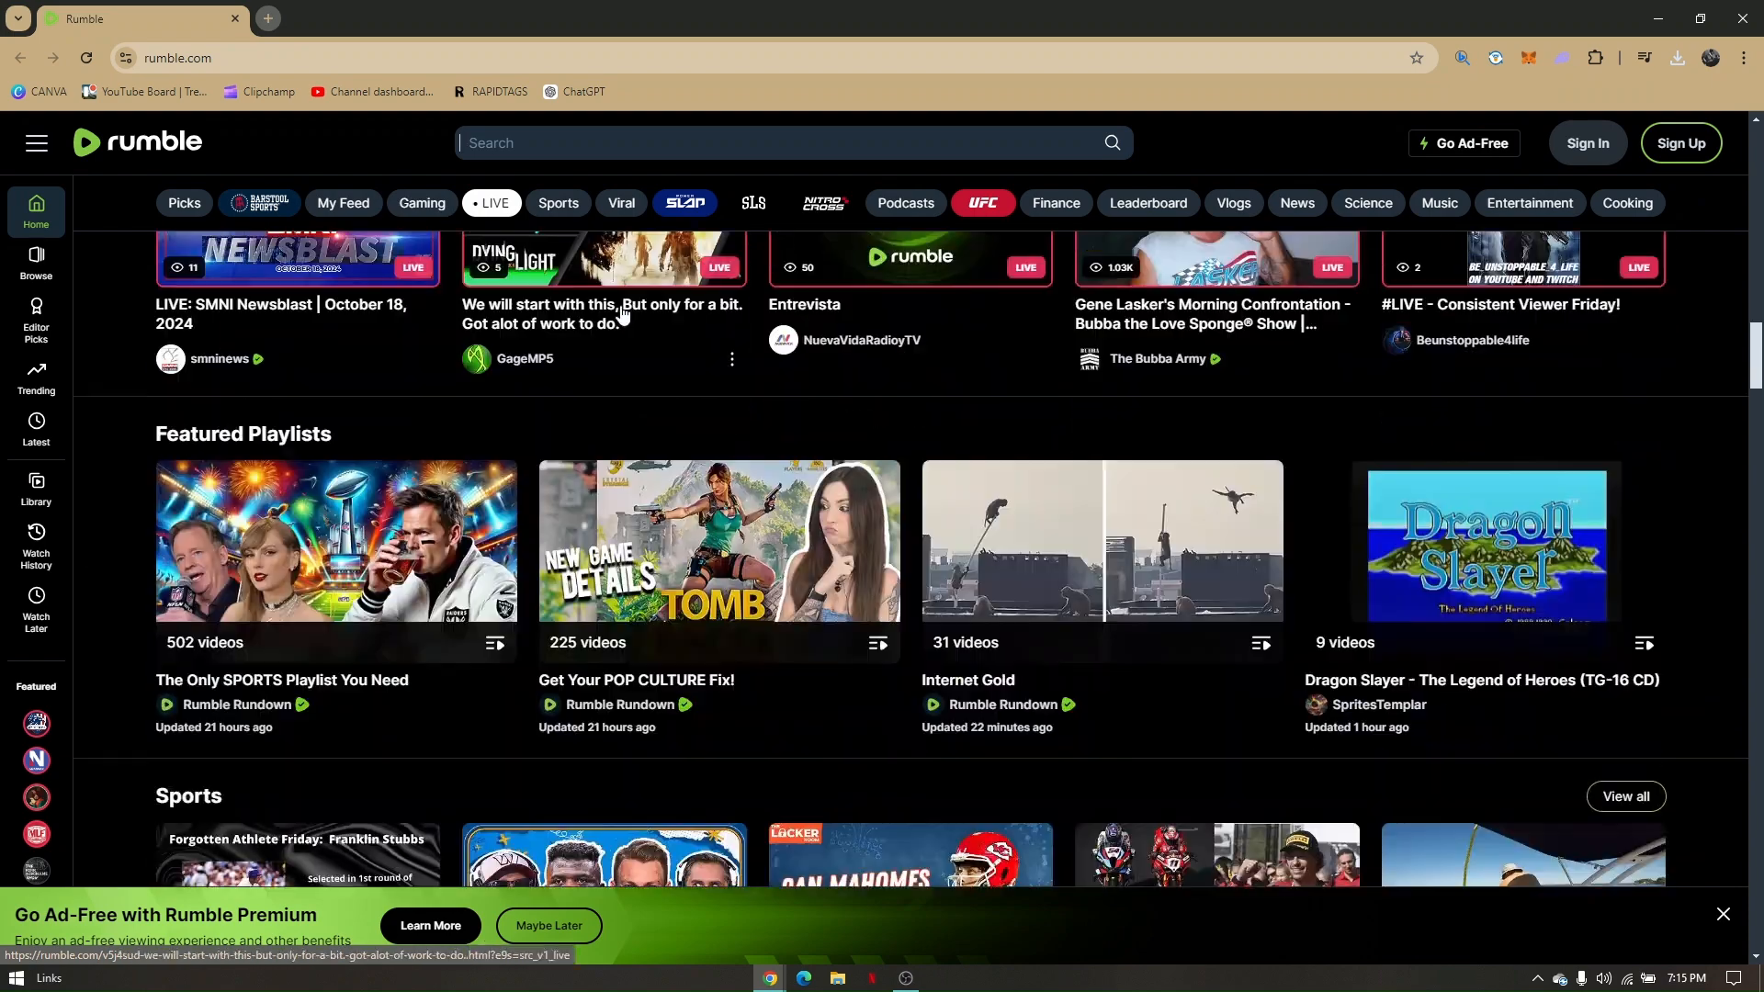
pyautogui.scroll(-3)
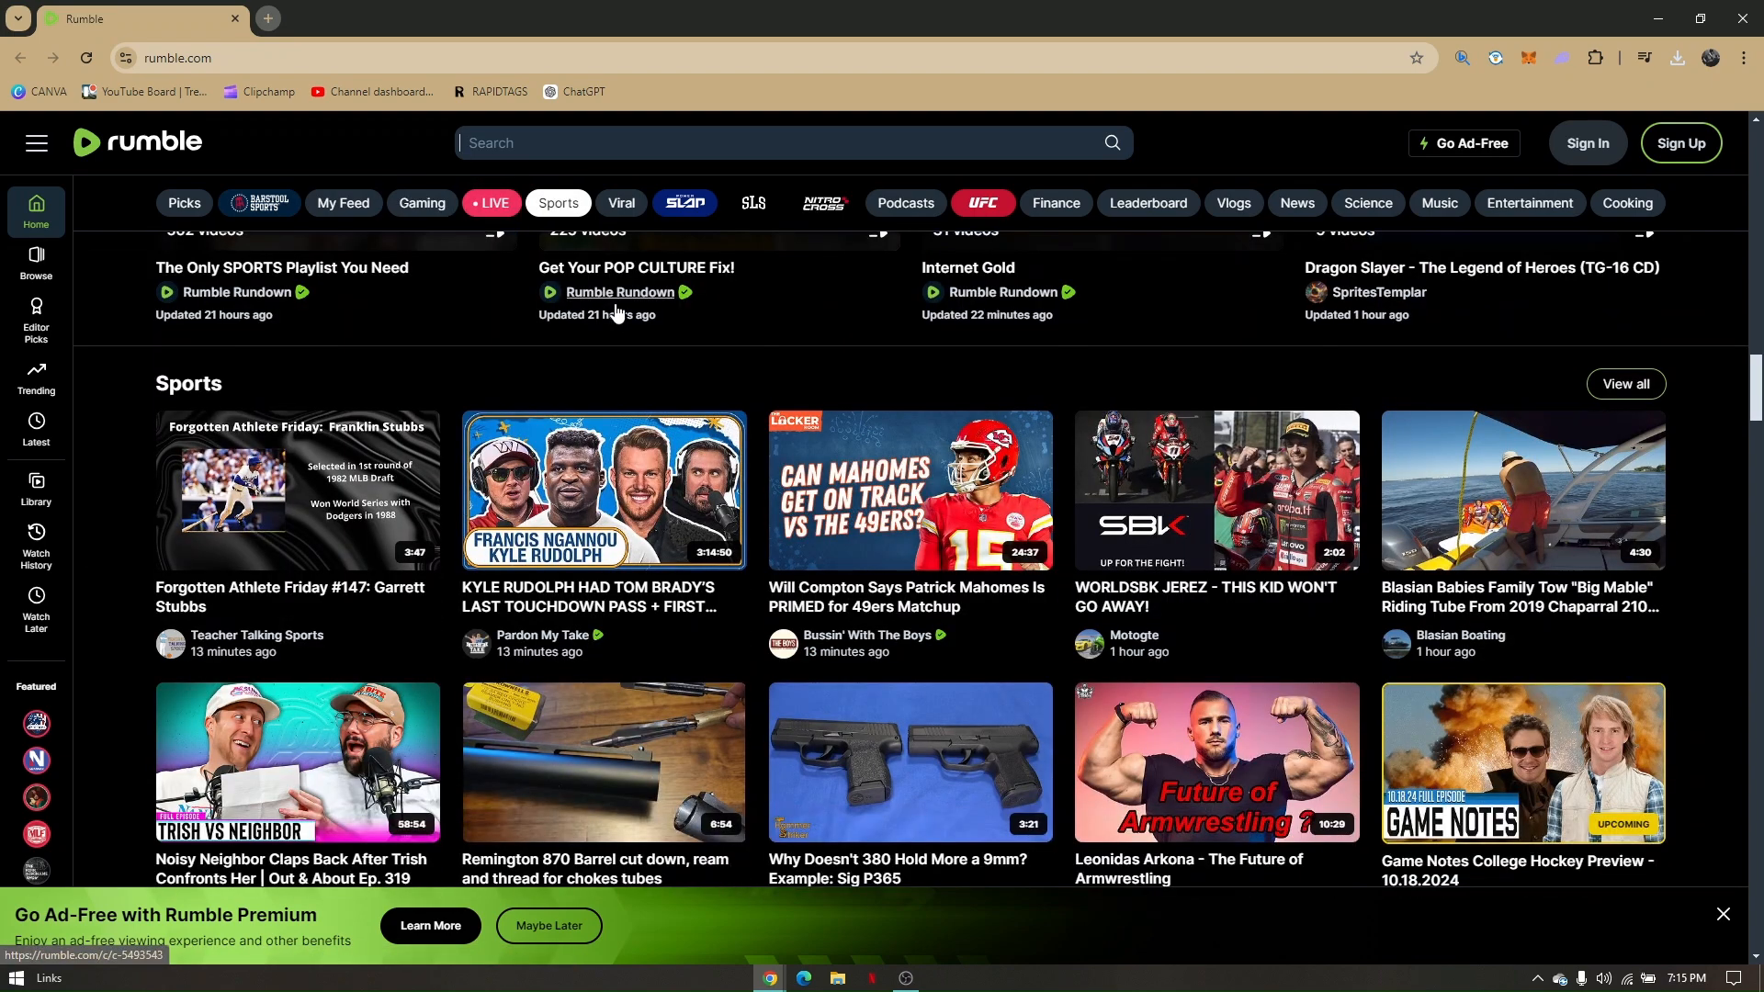
pyautogui.click(621, 203)
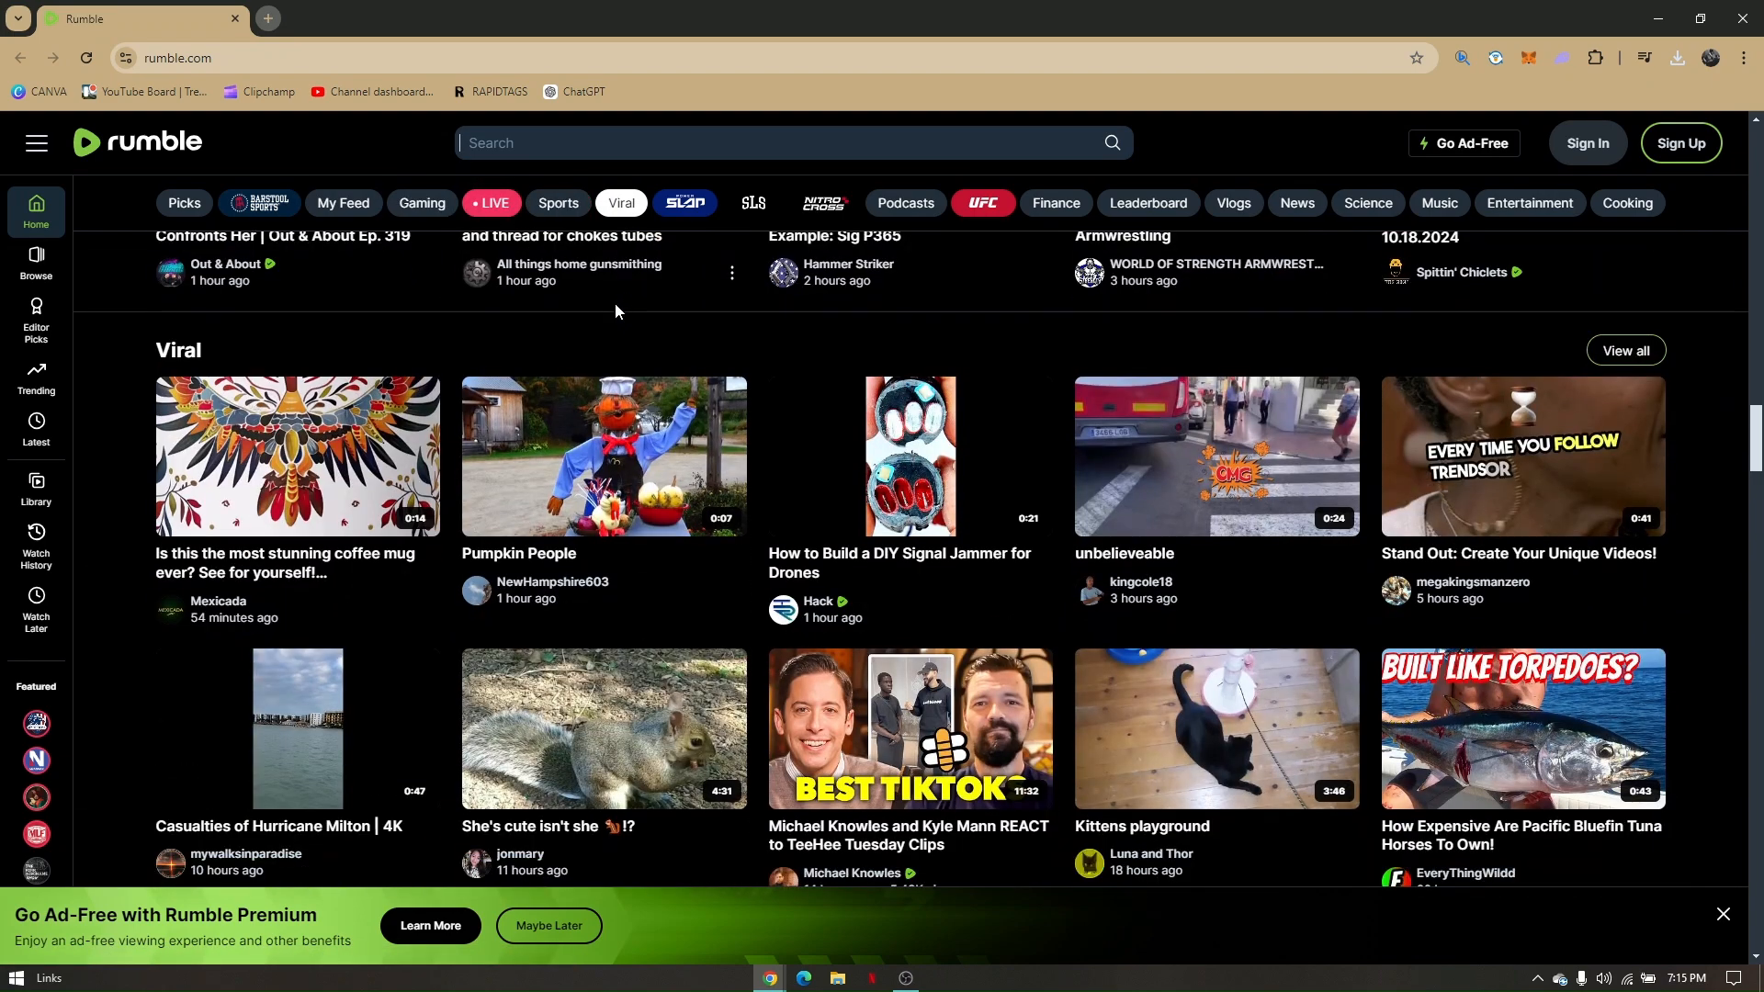
pyautogui.scroll(-3)
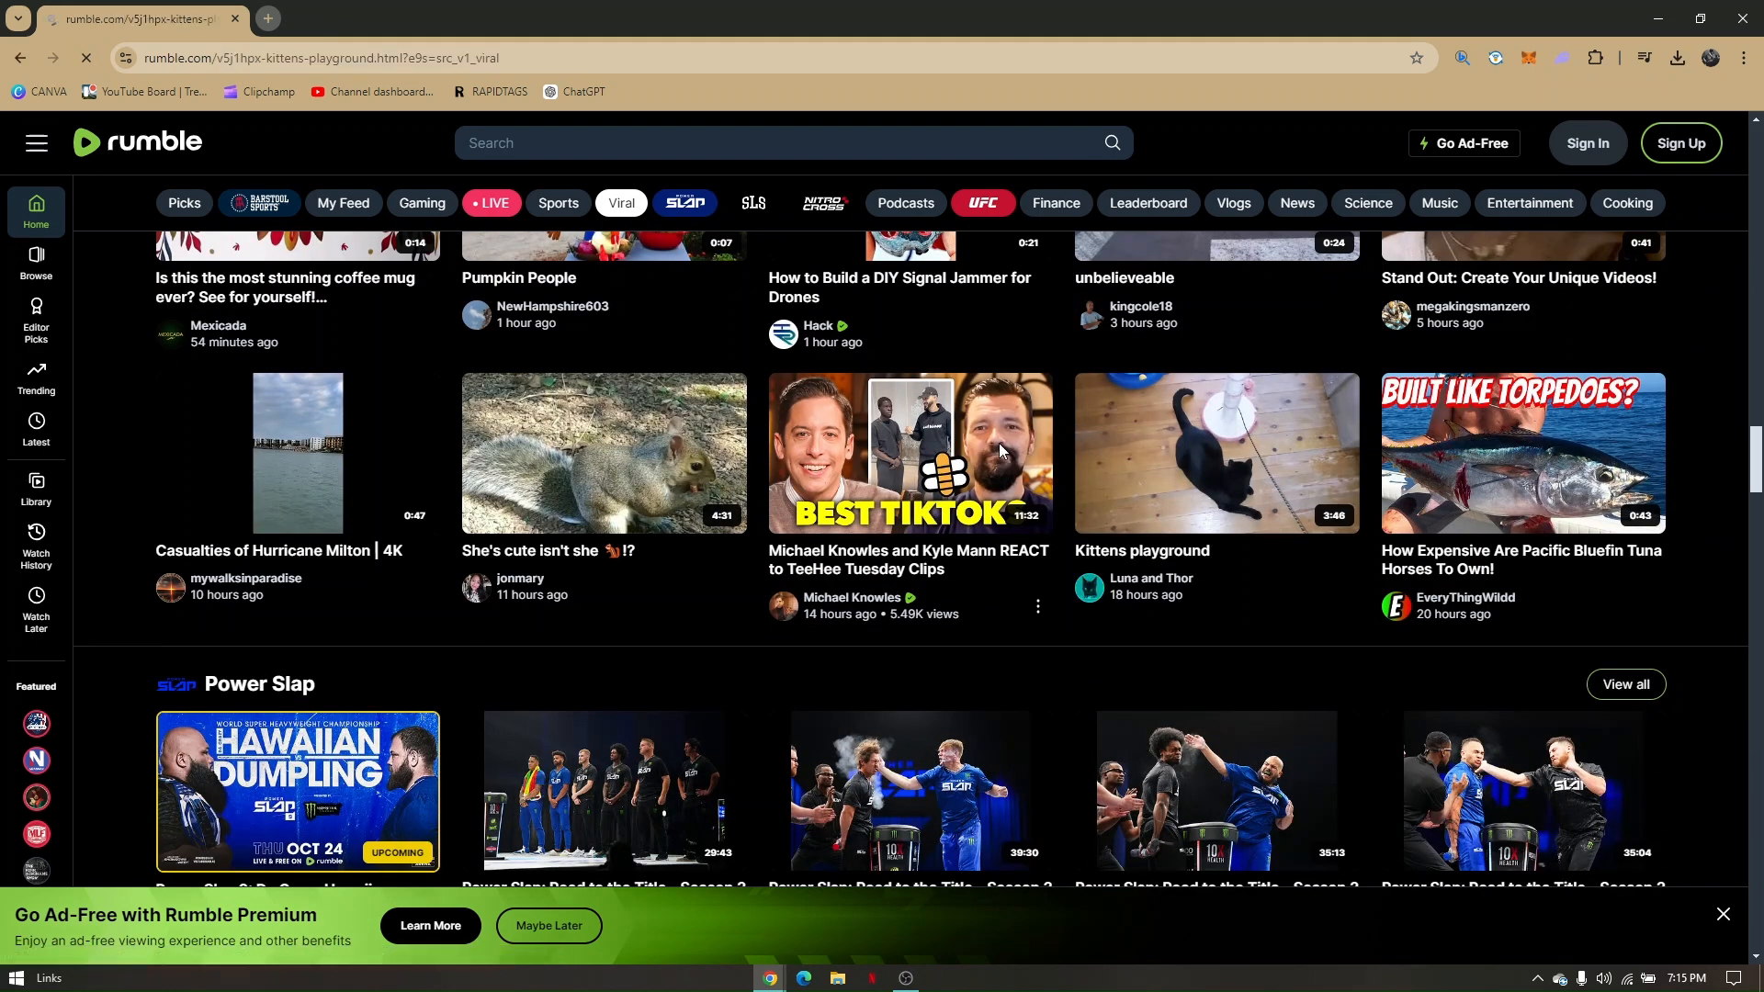
# Open the Kittens playground video by Luna and Thor and scroll to its description.
pyautogui.click(1217, 453)
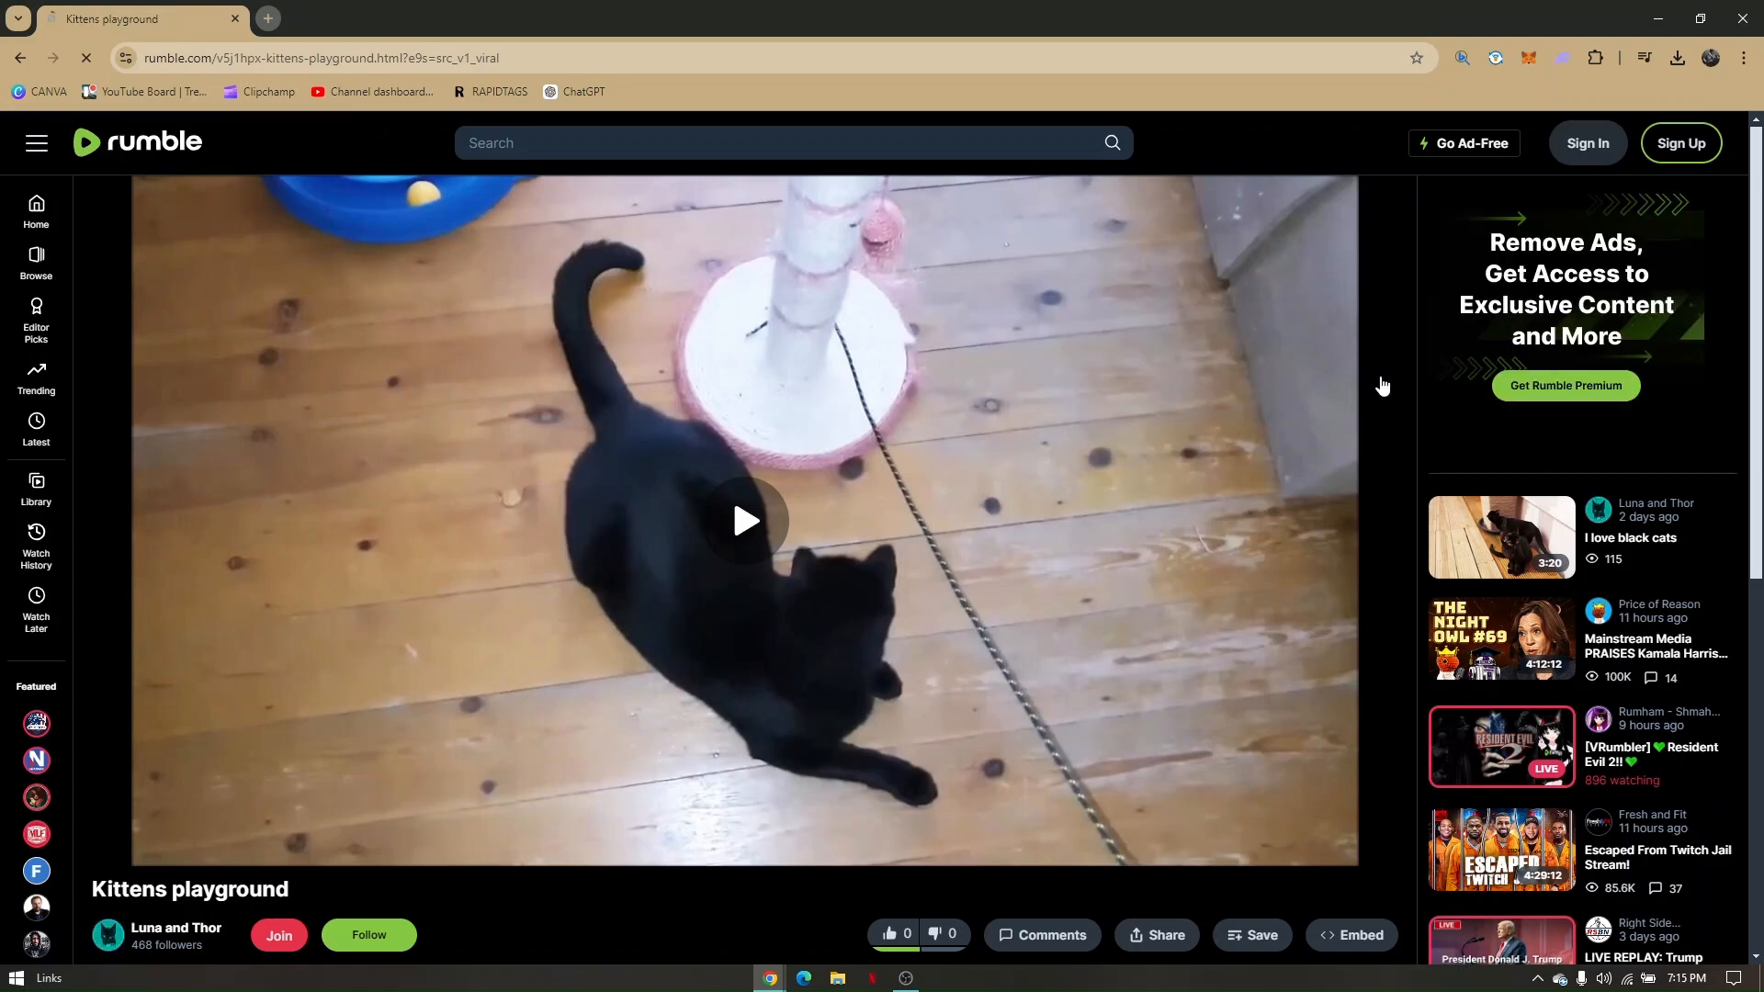
pyautogui.scroll(-3)
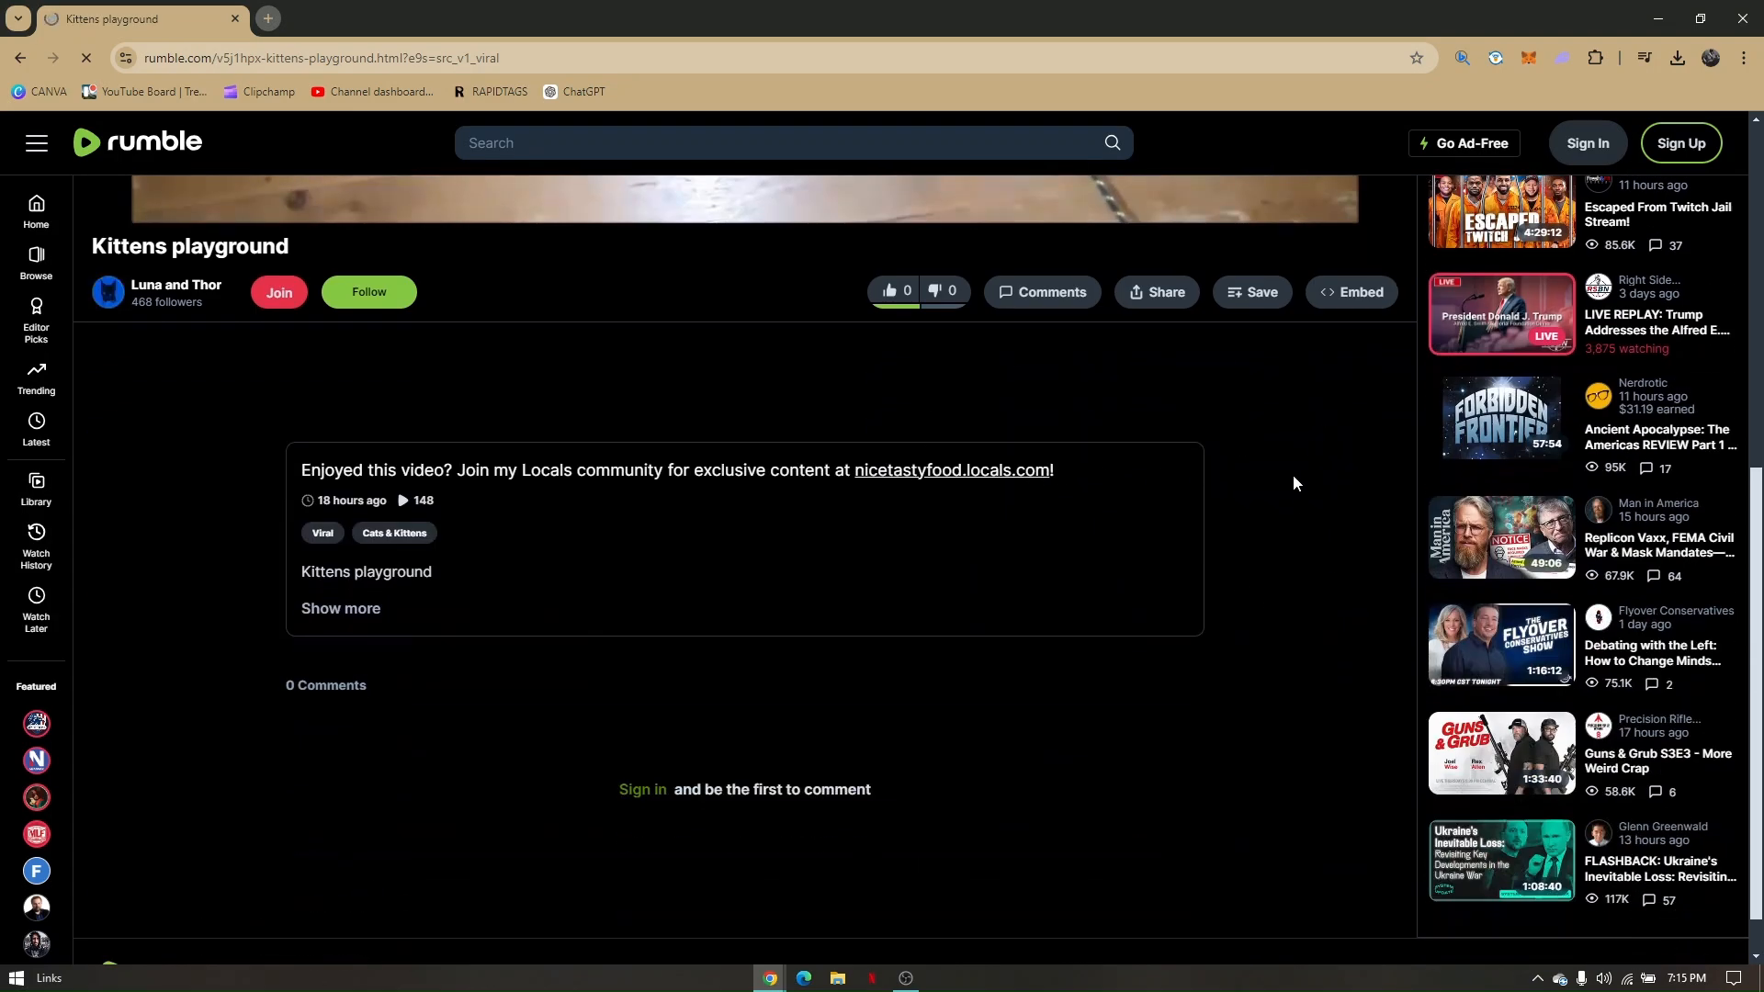
# Inspect the page in DevTools and select the main-content element.
pyautogui.rightClick(1293, 485)
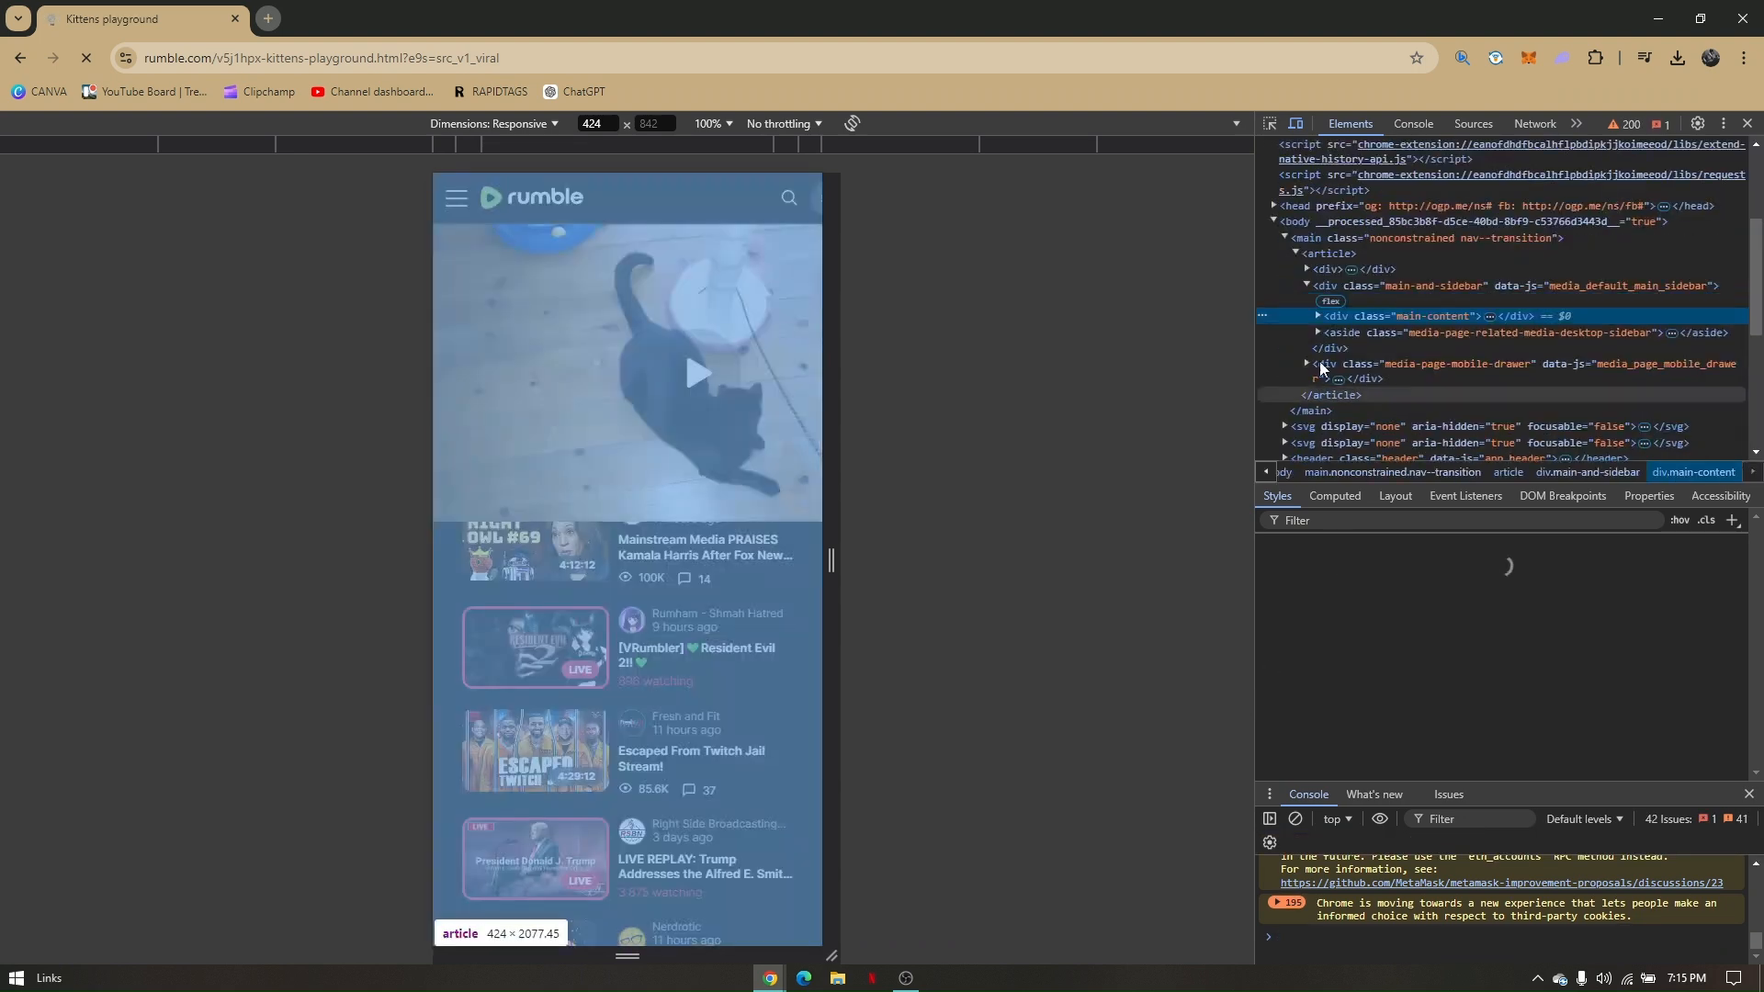
pyautogui.click(1416, 316)
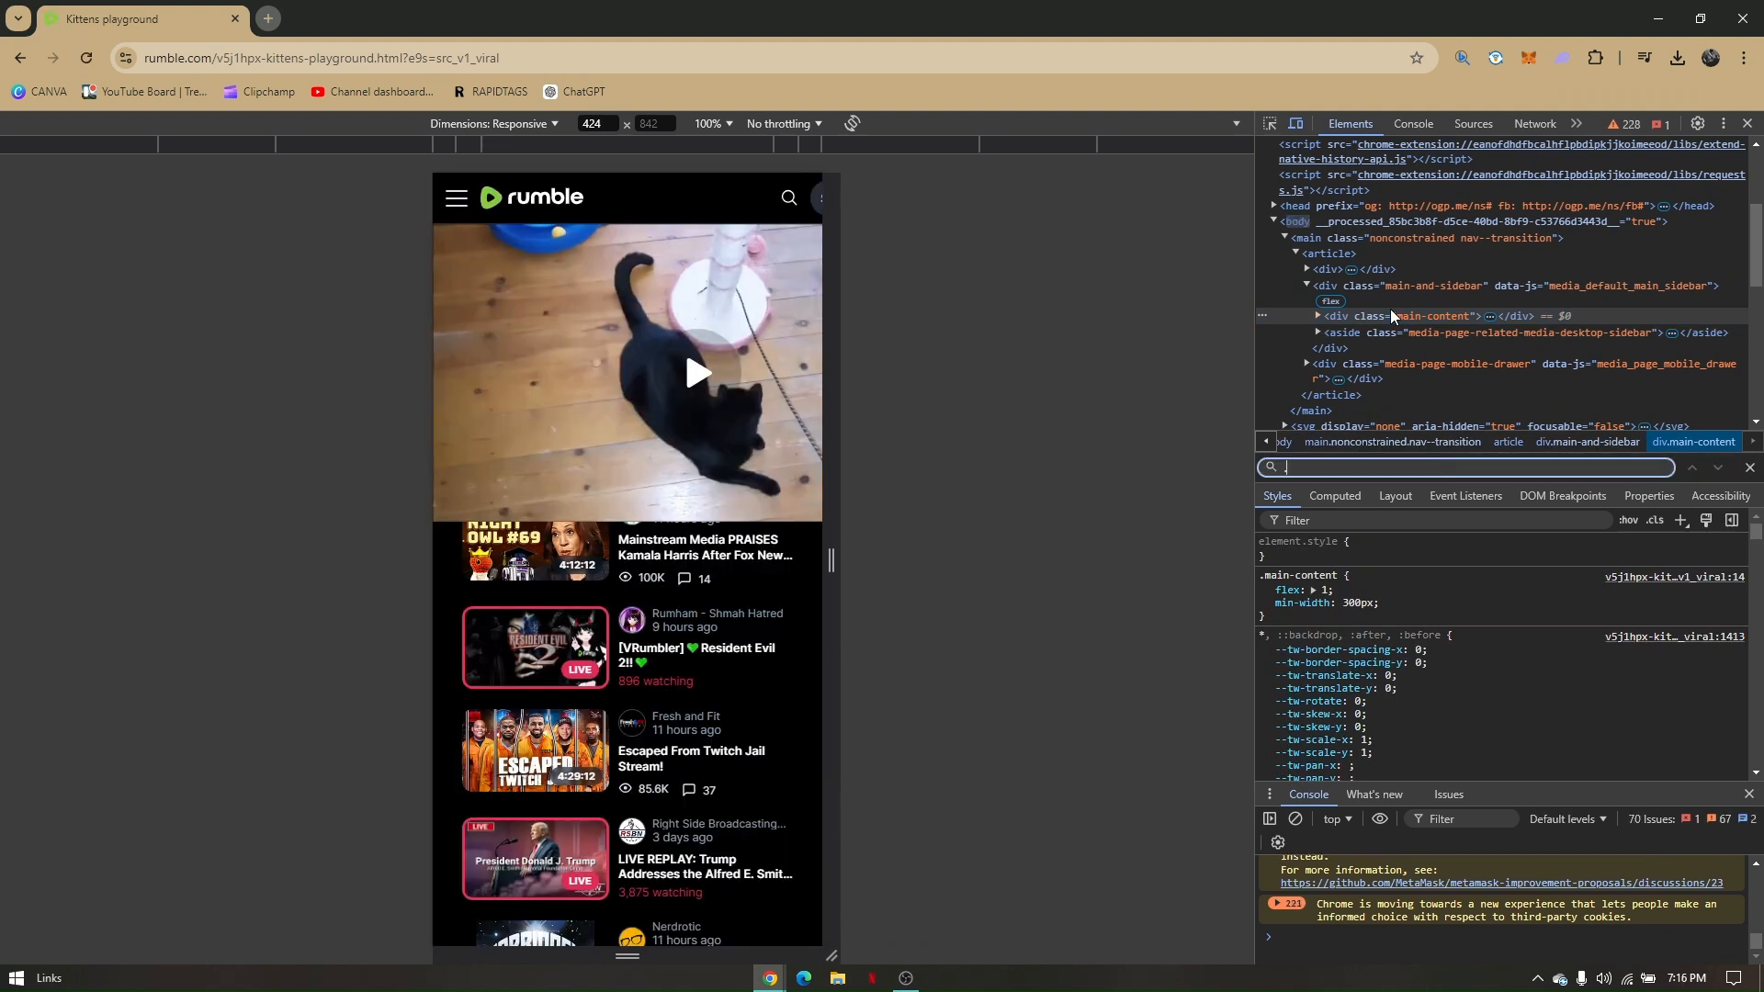
# Search the markup for ".mp" to locate the video's .mp4 source.
pyautogui.write('.mp4')
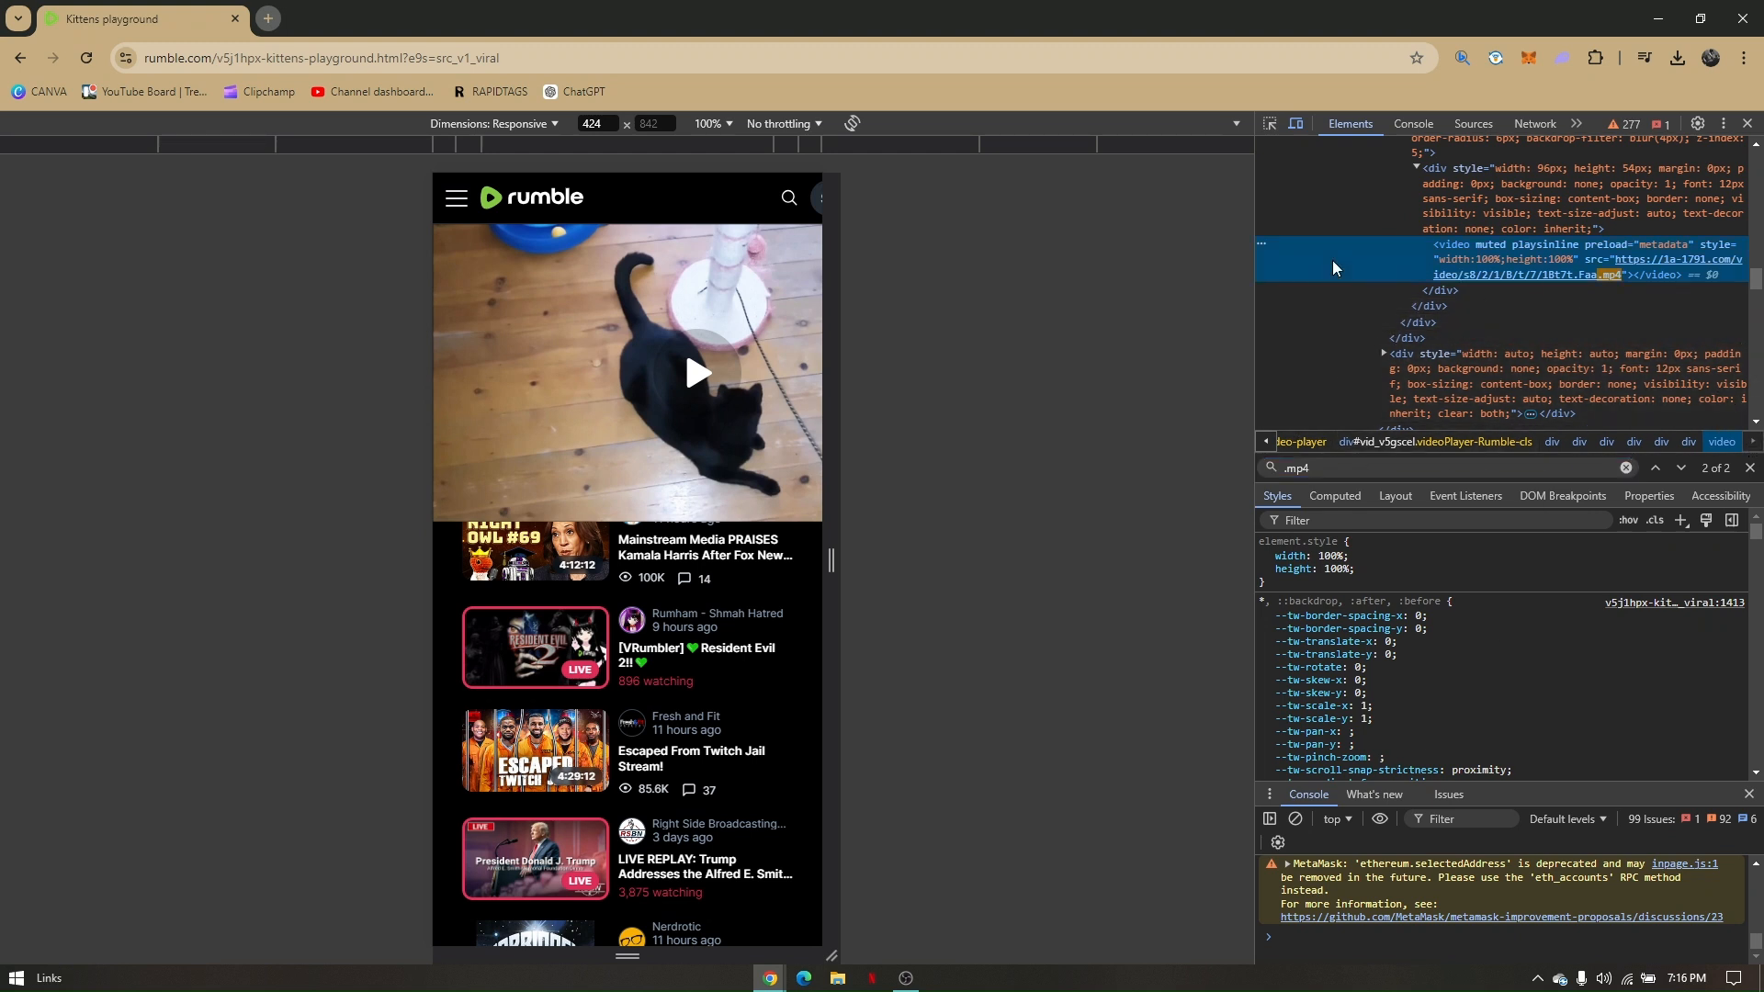
pyautogui.moveTo(1399, 267)
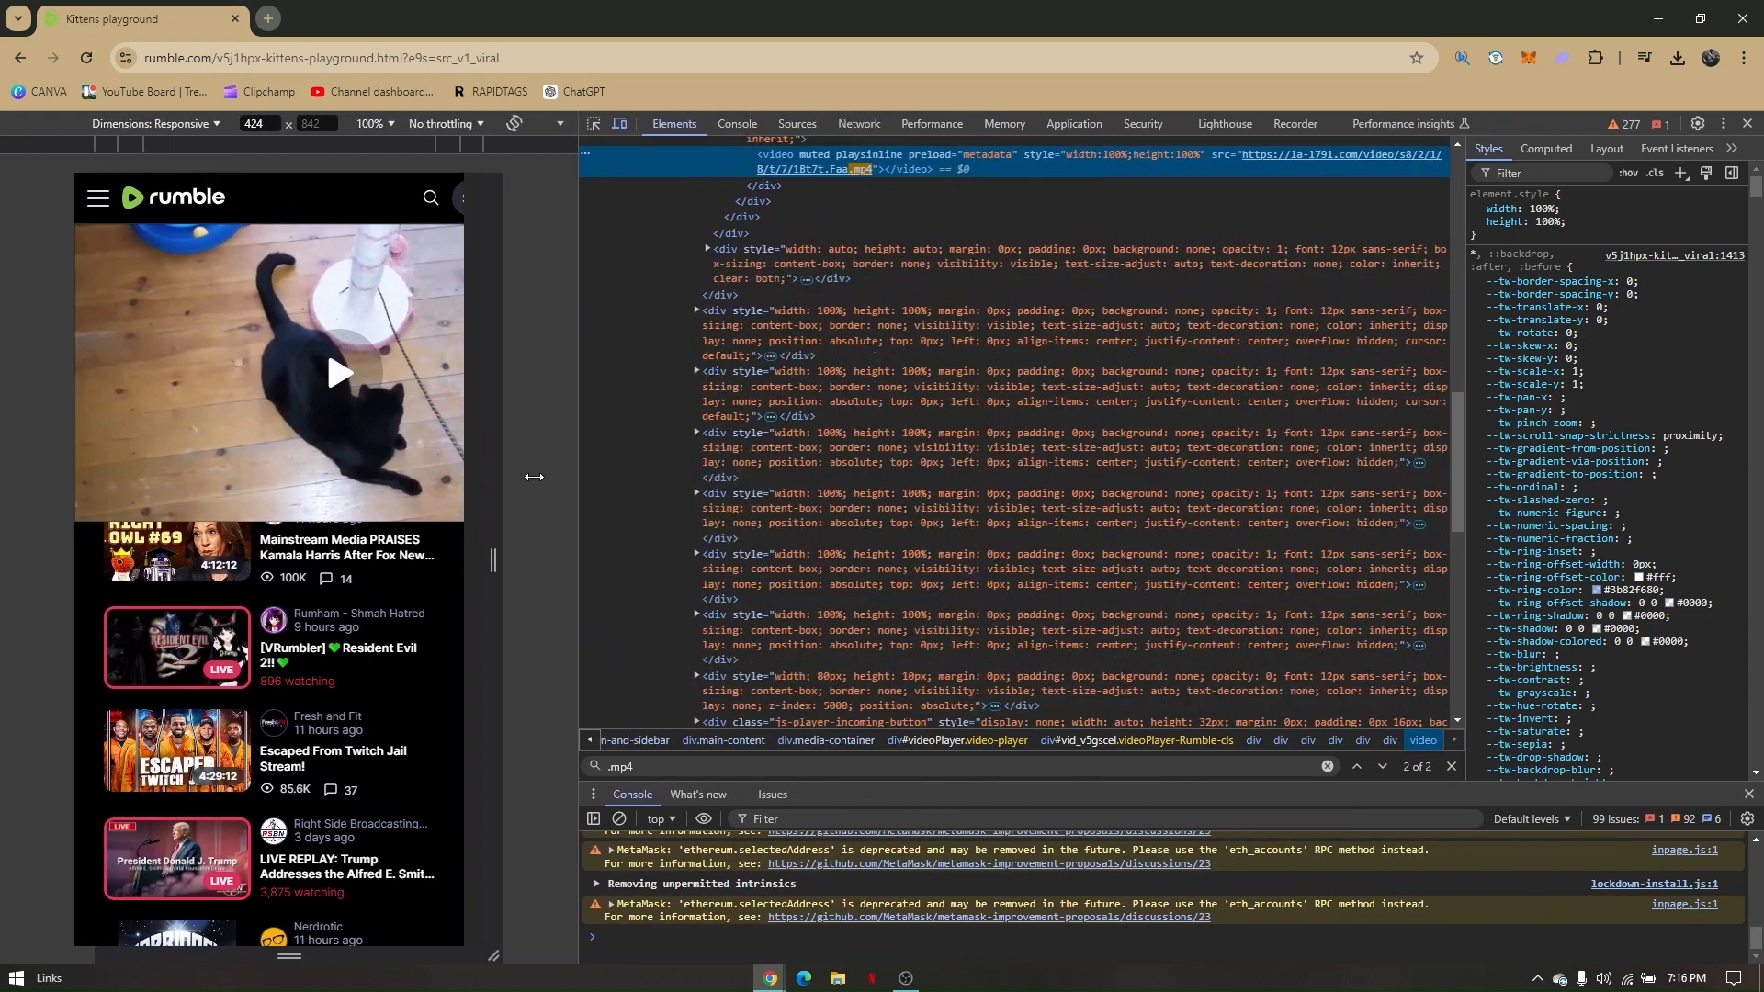
# Scroll to the video tag and open its .mp4 src link in a new tab.
pyautogui.scroll(-3)
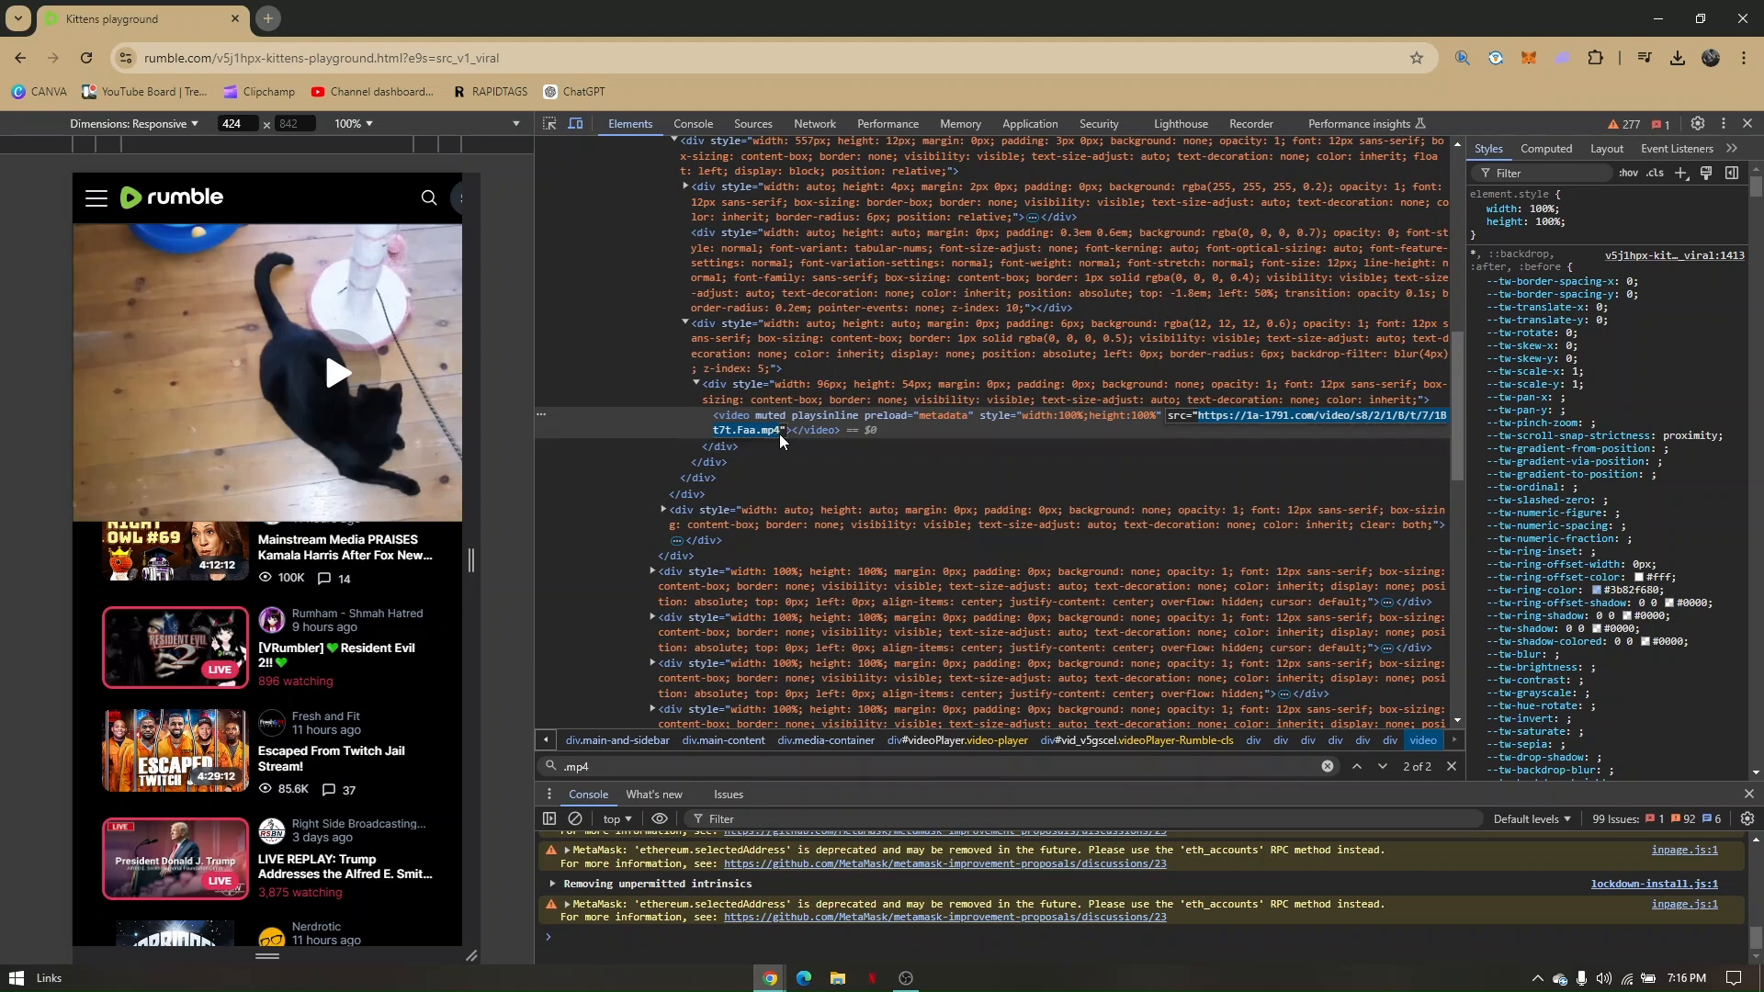
pyautogui.rightClick(1330, 415)
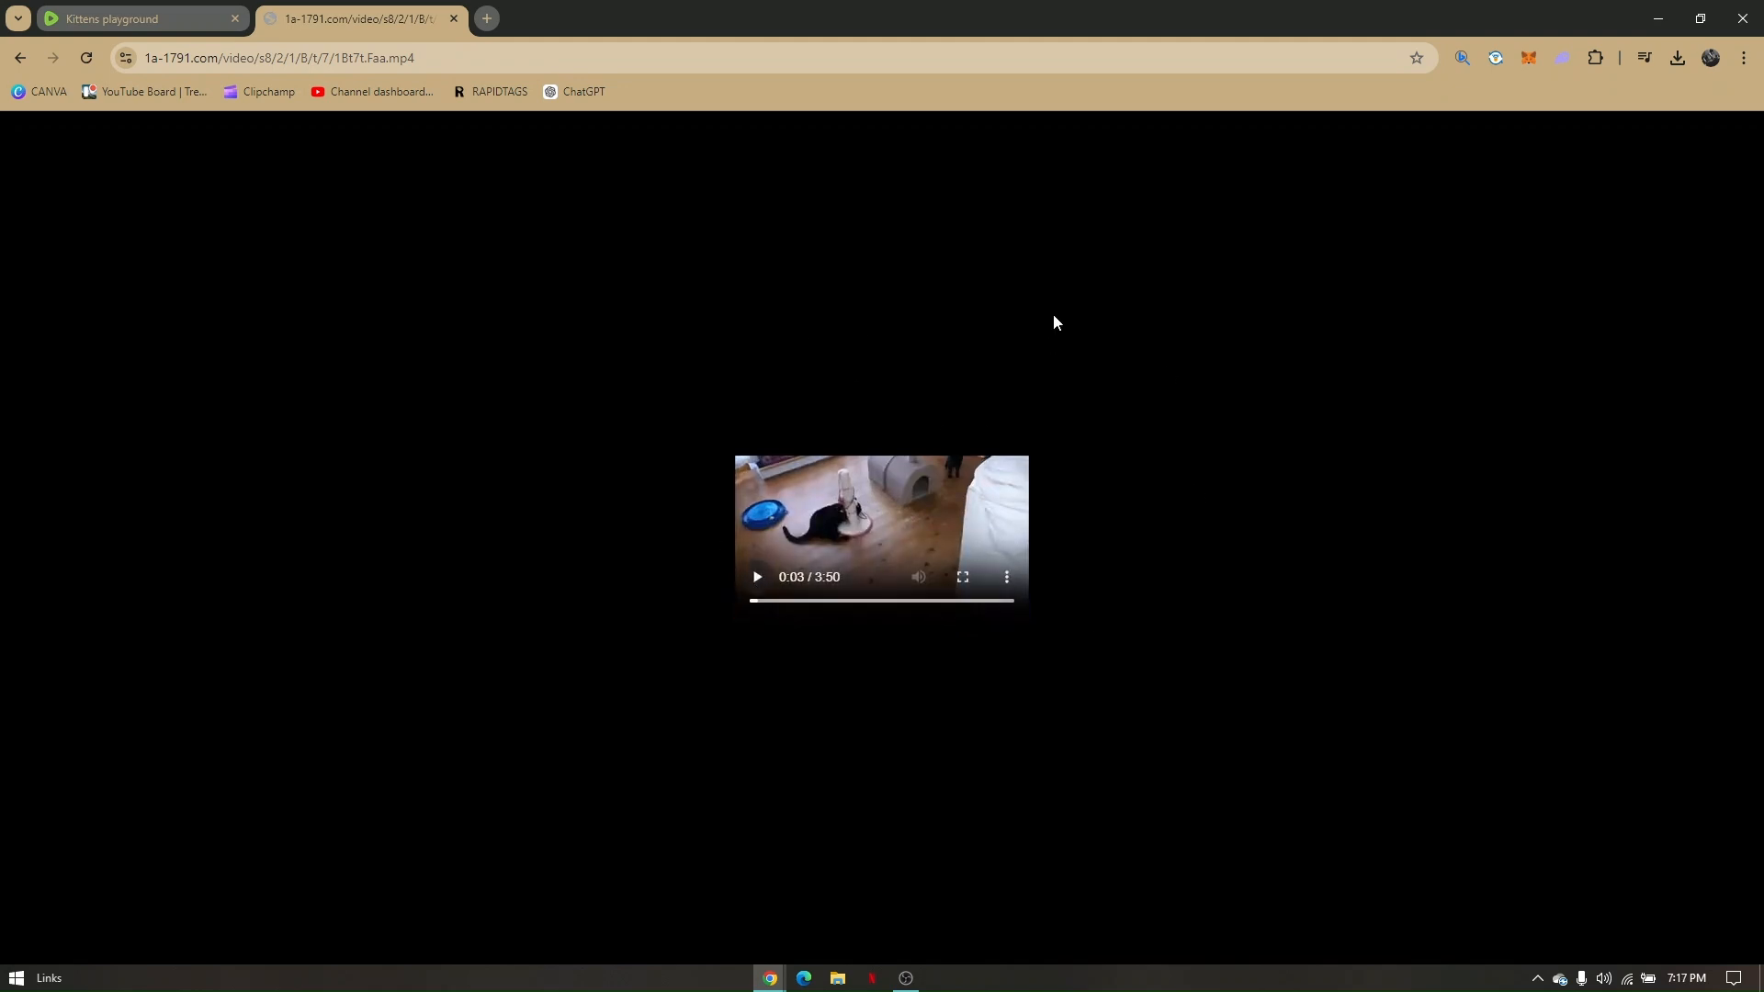
# Open the standalone .mp4 player's three-dot menu showing the Download option.
pyautogui.click(1006, 577)
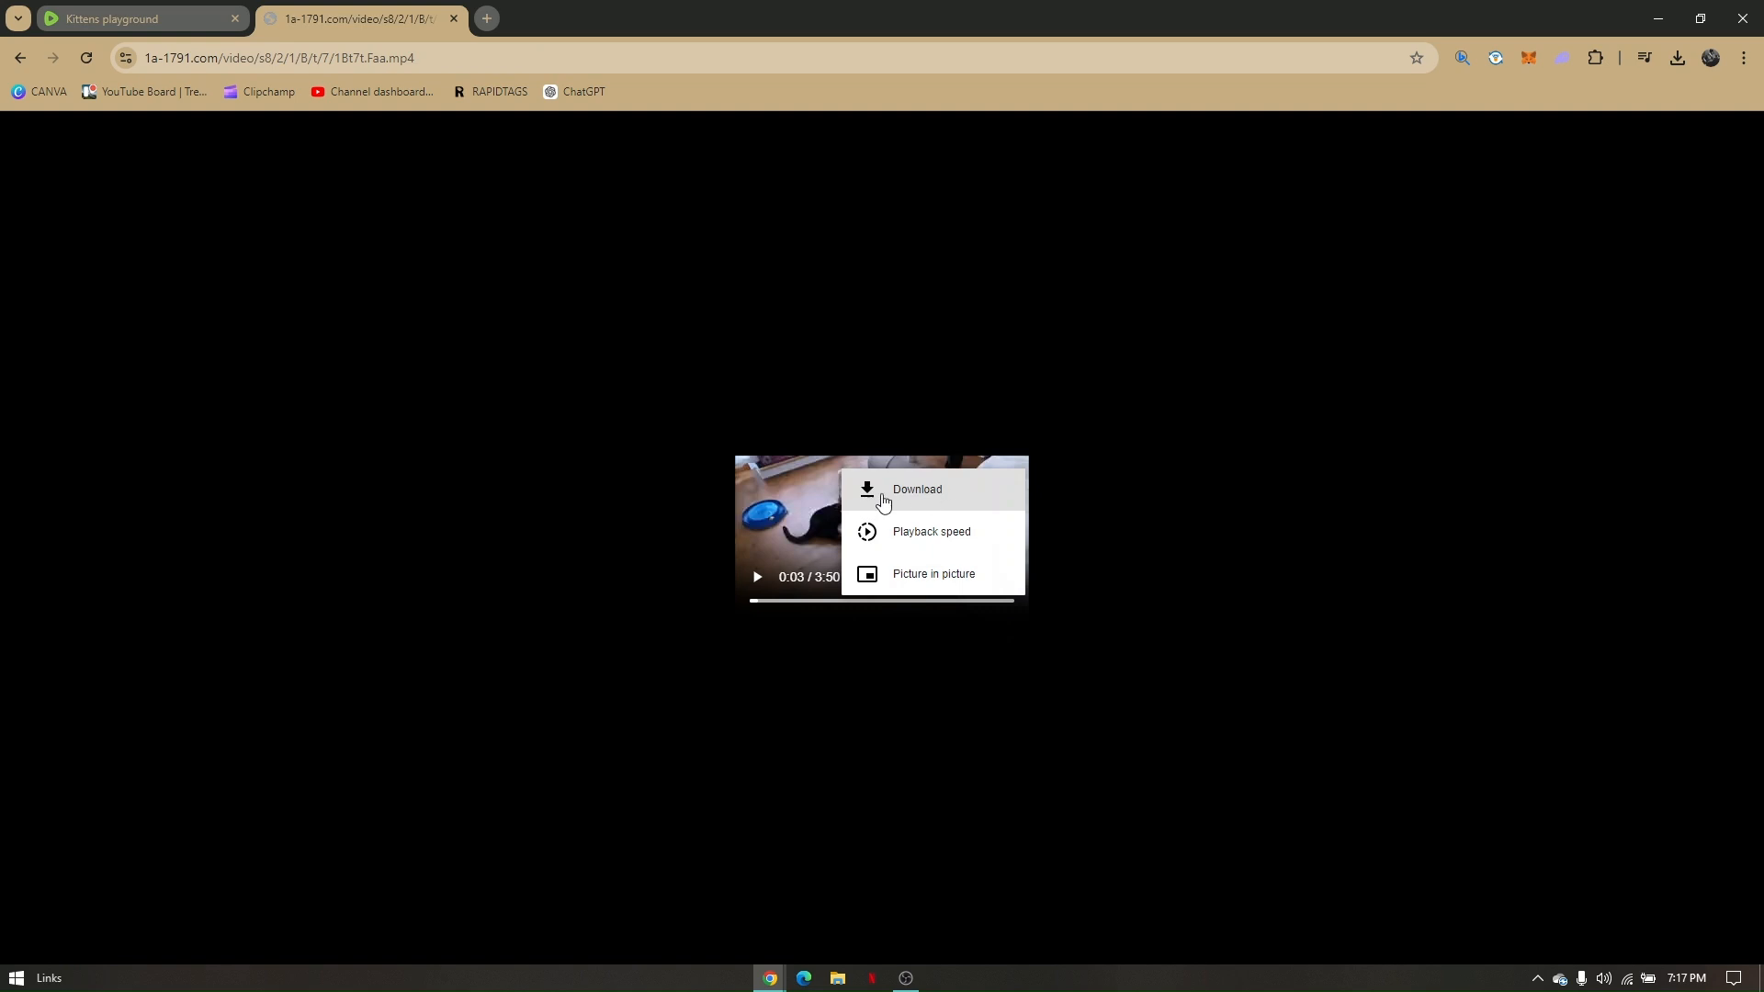
pyautogui.moveTo(911, 500)
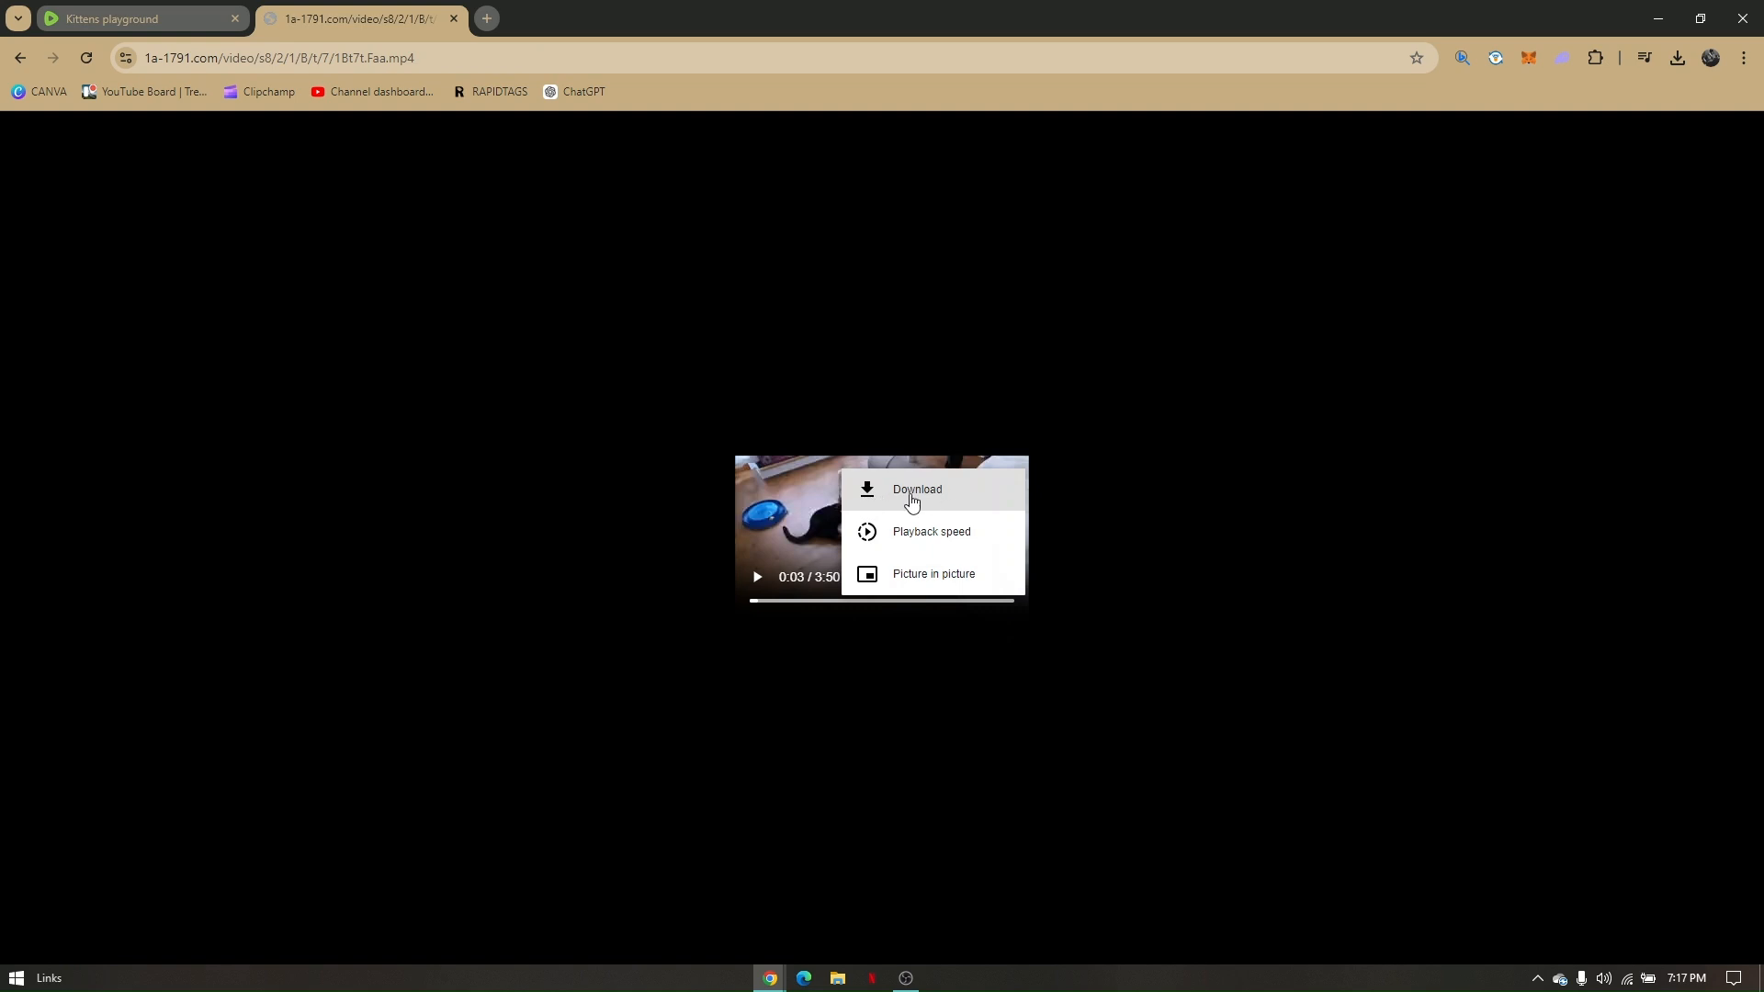